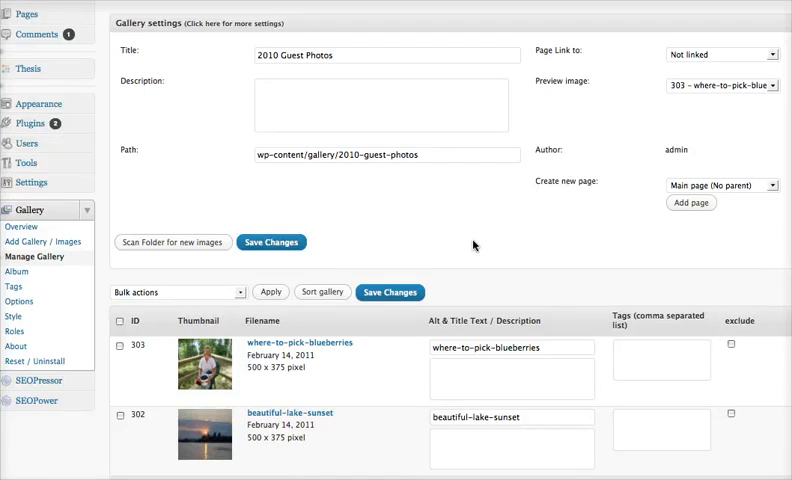
mouse_move(482, 208)
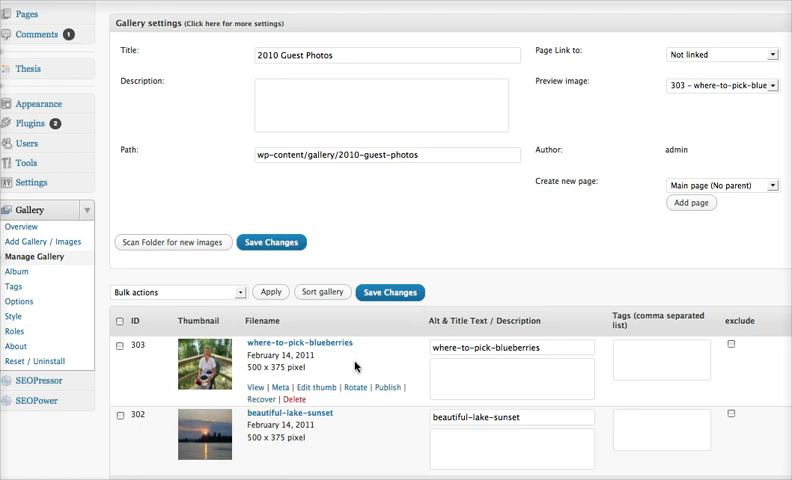
- View the where-to-pick-blueberries photo from 2010 Guest Photos enlarged in the lightbox
left_click(510, 378)
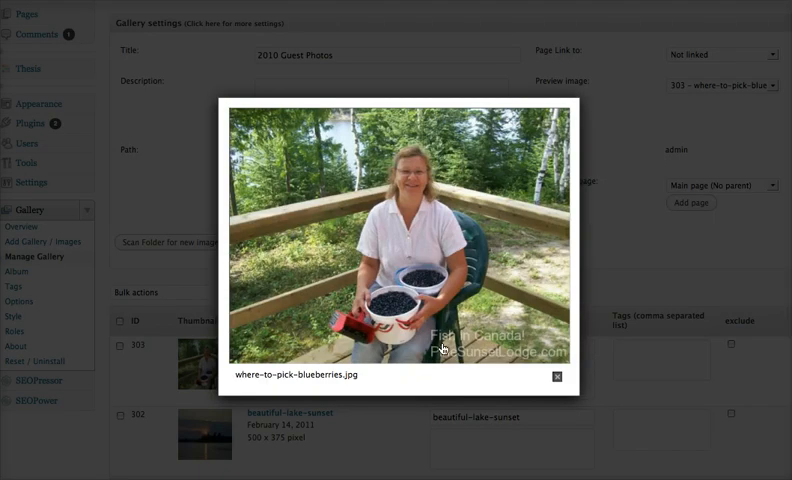
- Show the Watermark options with the 'Fish in Canada! PineSunsetLodge.com' text watermark and preview
left_click(556, 376)
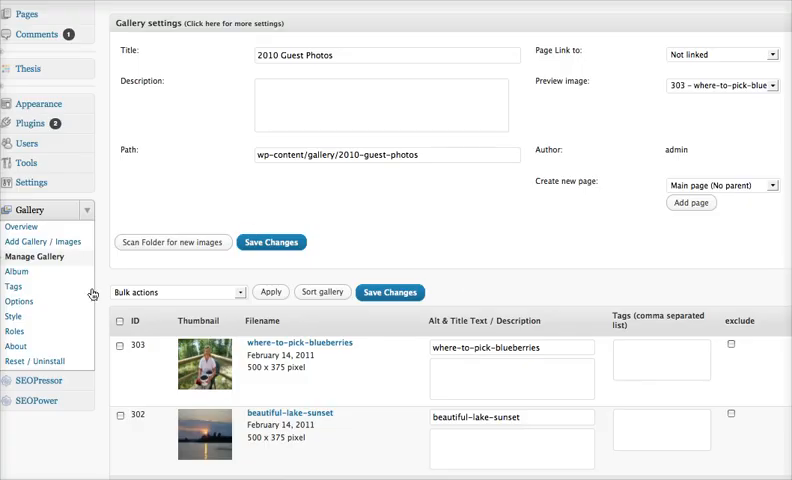
mouse_move(32, 304)
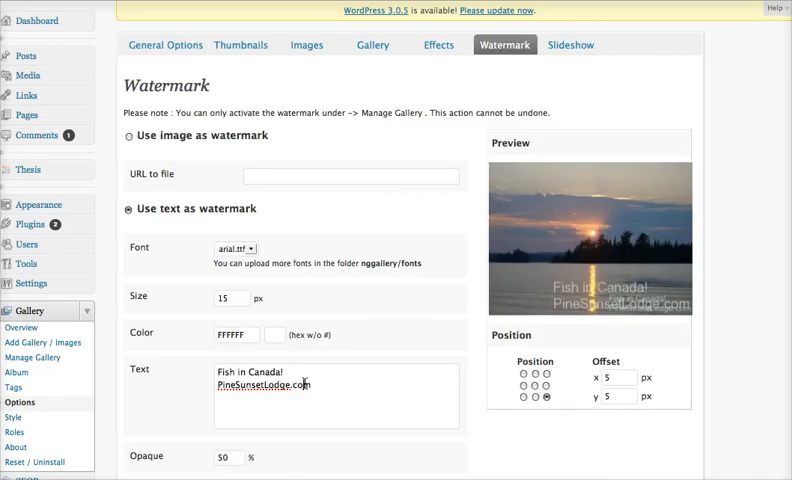
triple_click(234, 334)
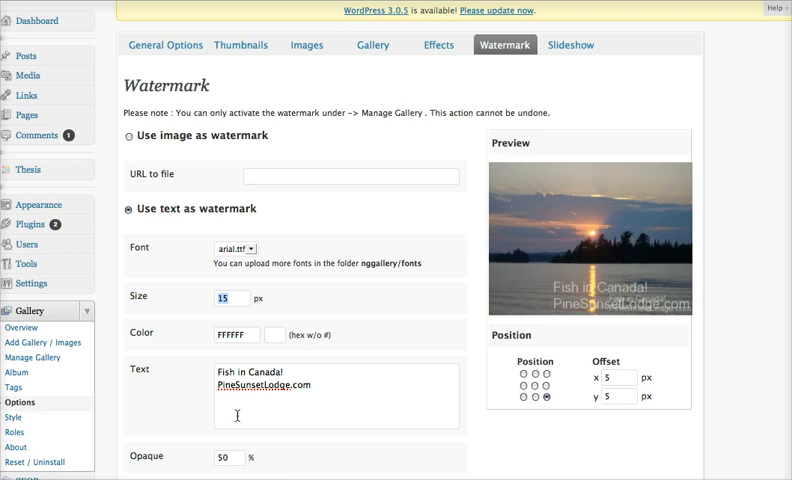
mouse_move(552, 308)
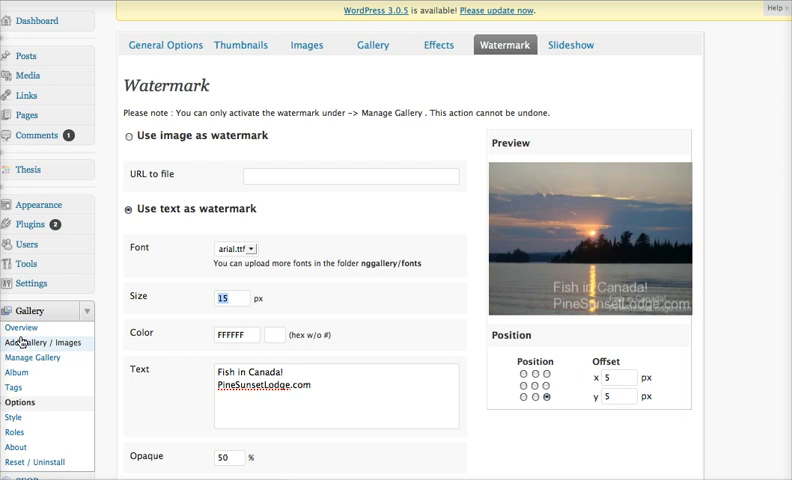
- Go into the 2010 Guest Photos gallery and request recovery of where-to-pick-blueberries.jpg
left_click(38, 356)
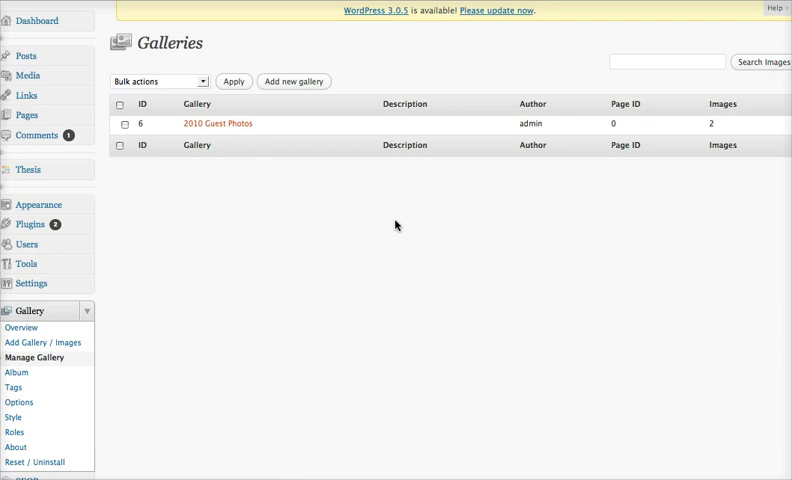
left_click(216, 124)
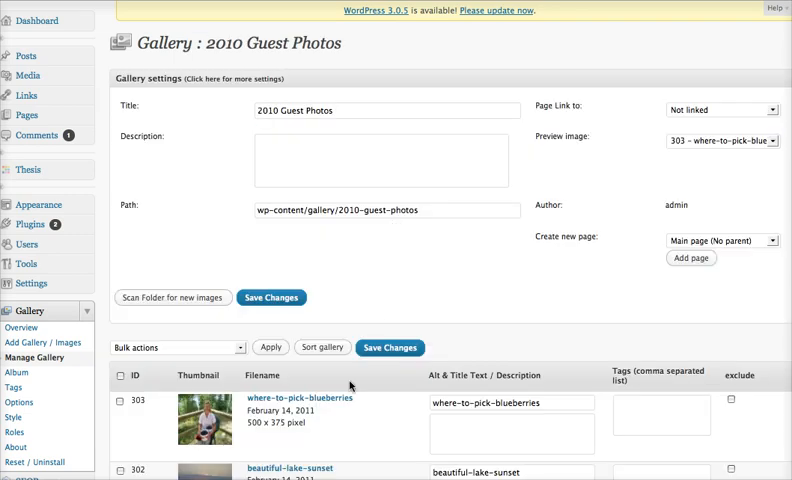
scroll("down", 3)
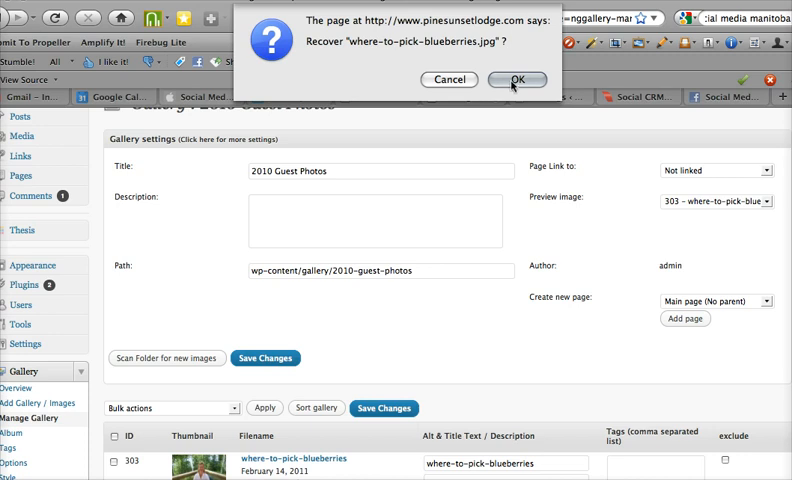
- Confirm recovering the blueberry photo to its 628 x 471 original and preview the result
left_click(516, 80)
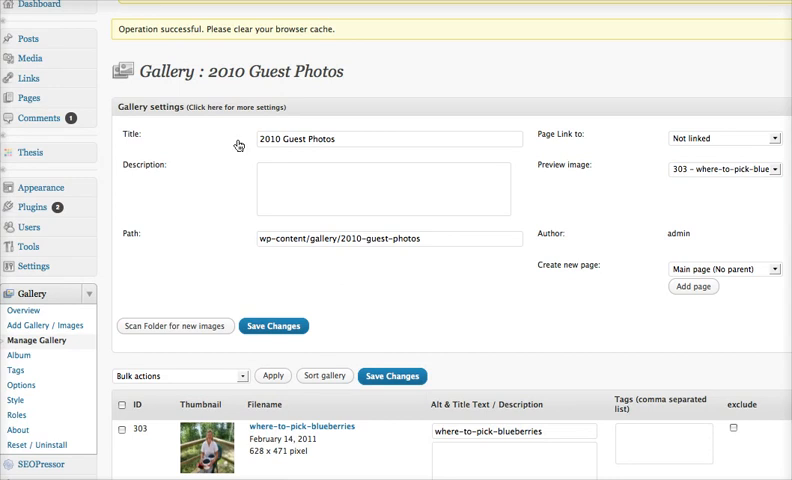
mouse_move(344, 342)
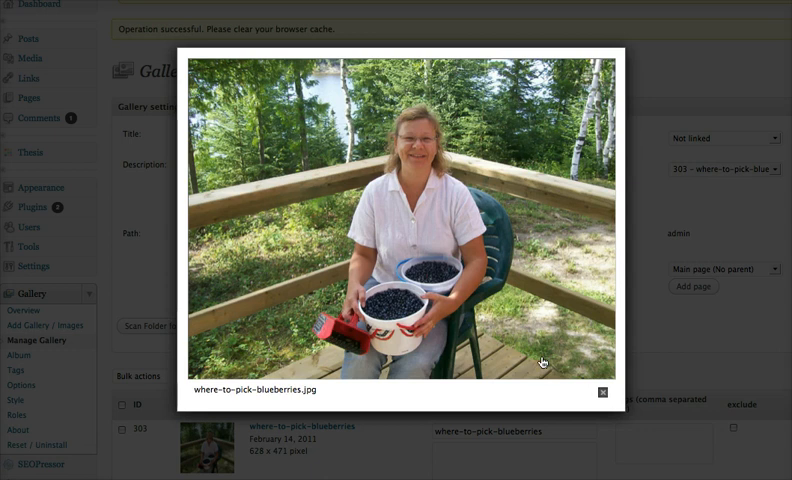
mouse_move(556, 324)
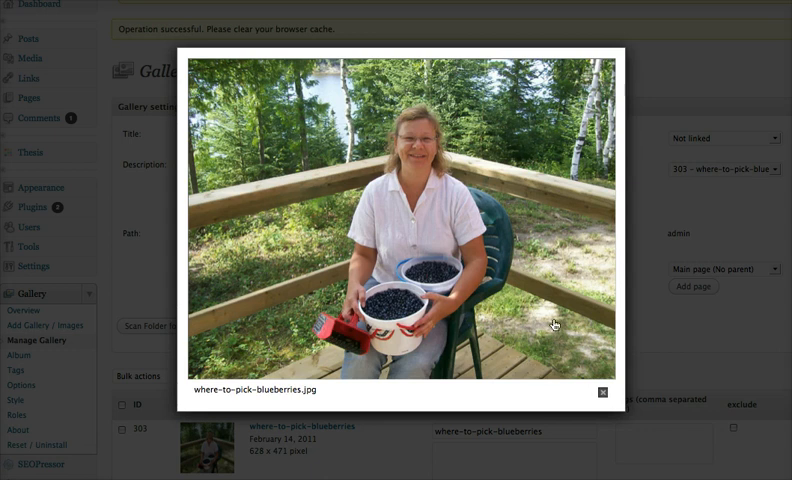
mouse_move(520, 344)
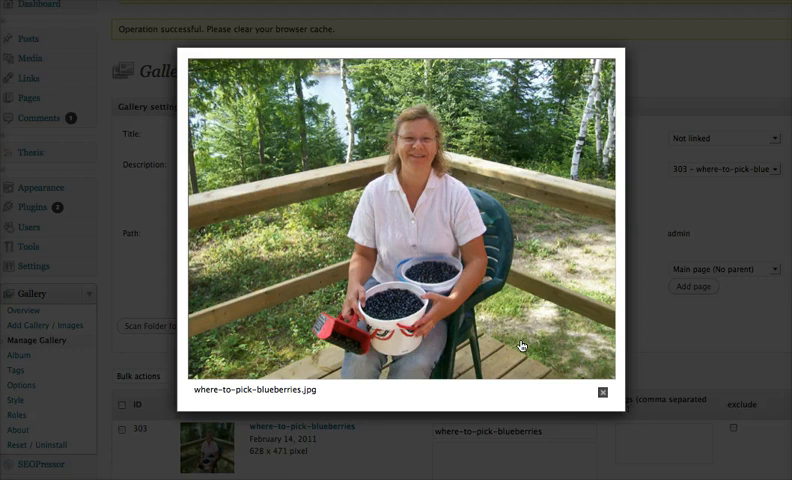
mouse_move(600, 392)
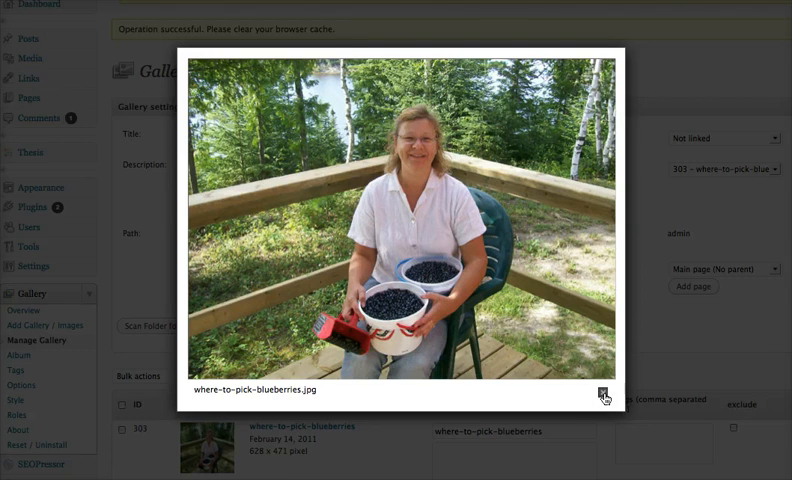
left_click(606, 396)
type("W")
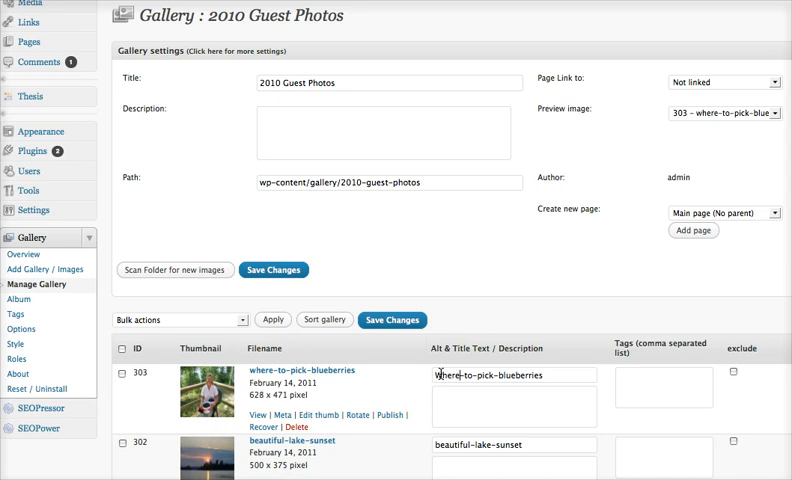
- Replace the blueberry photo's Alt & Title text with 'Where to pick blueberries' and move to its tags field
type("where to pick-blueberries")
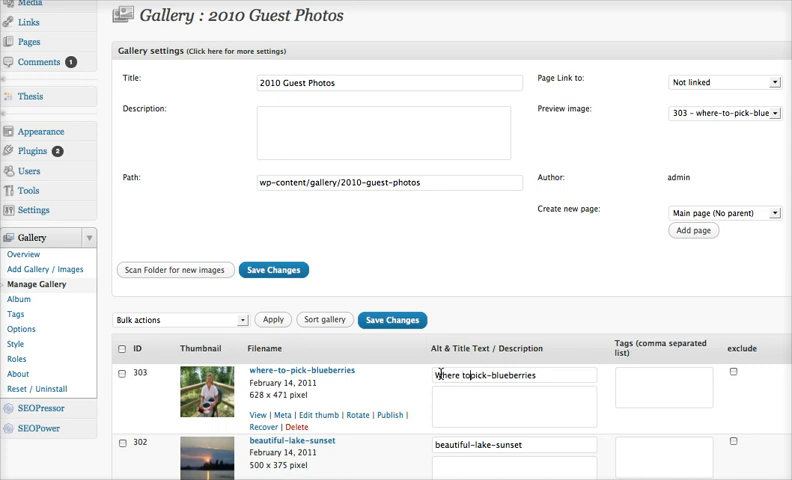
type("Where to pick blueberries")
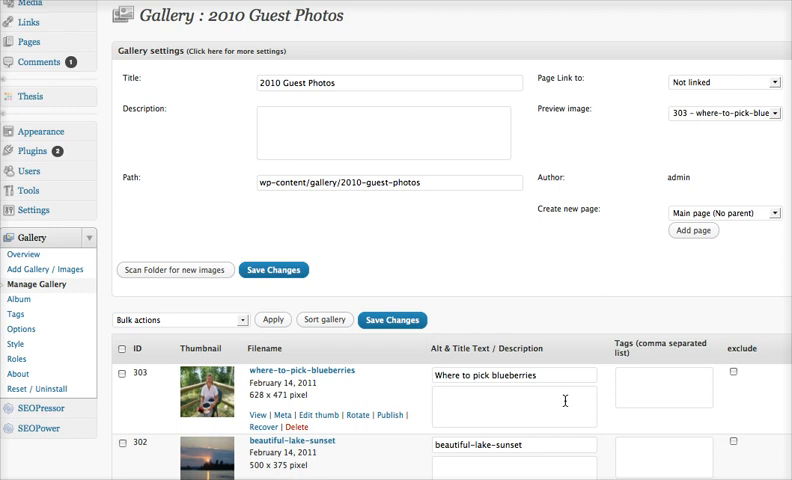
left_click(444, 398)
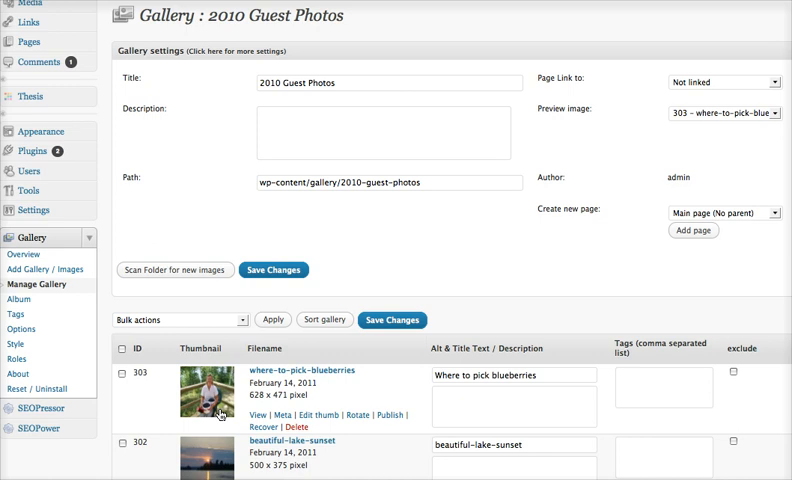
left_click(434, 404)
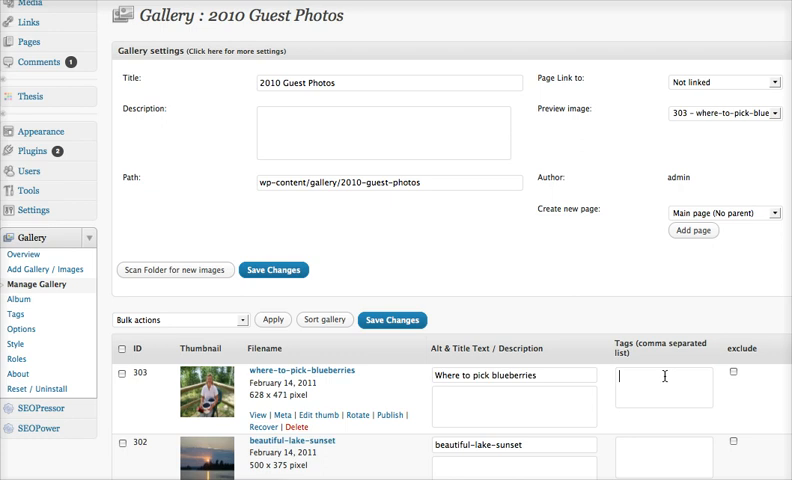
mouse_move(664, 376)
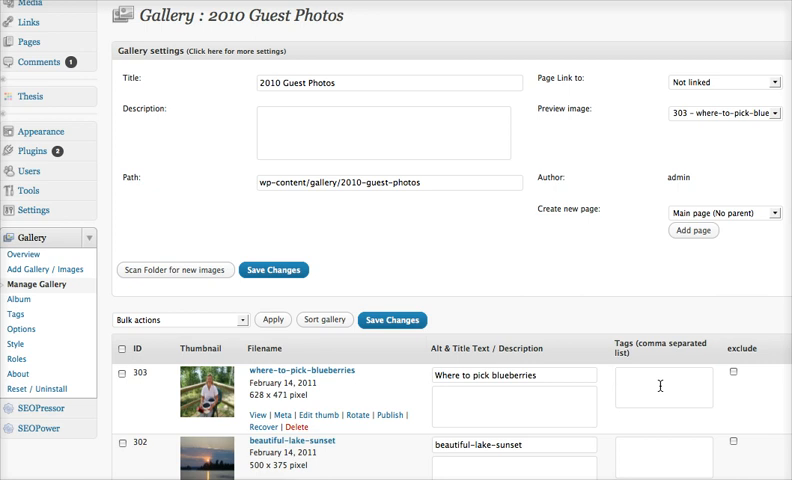
left_click(660, 388)
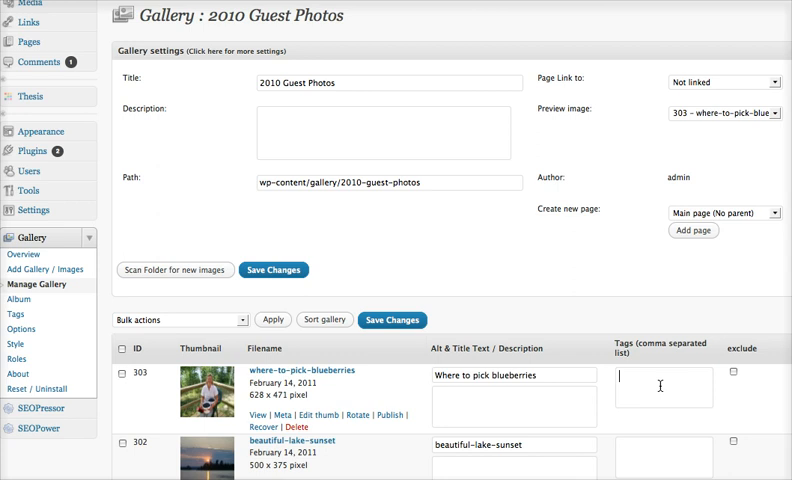
scroll("down", 3)
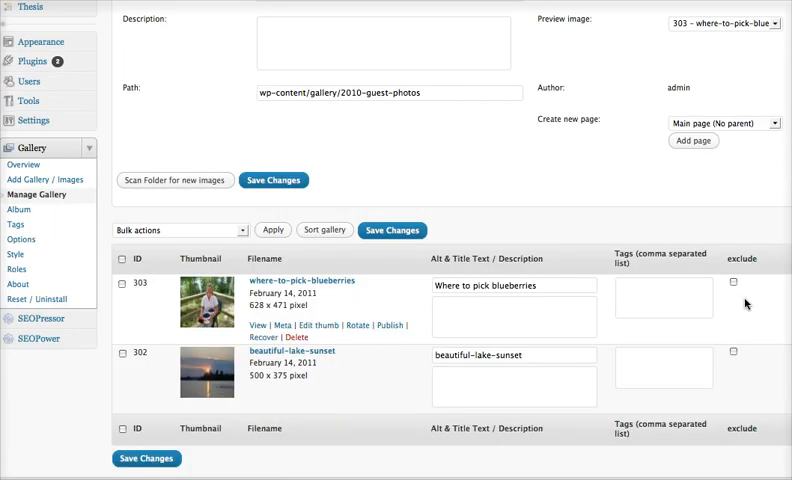
mouse_move(620, 330)
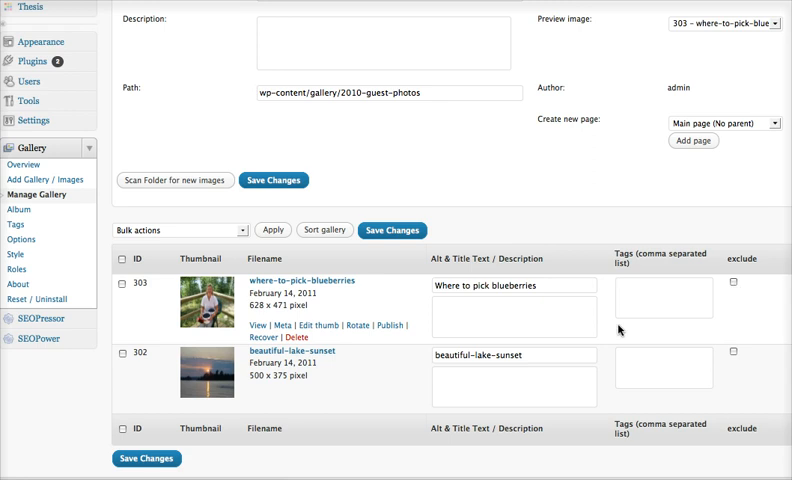
left_click(660, 290)
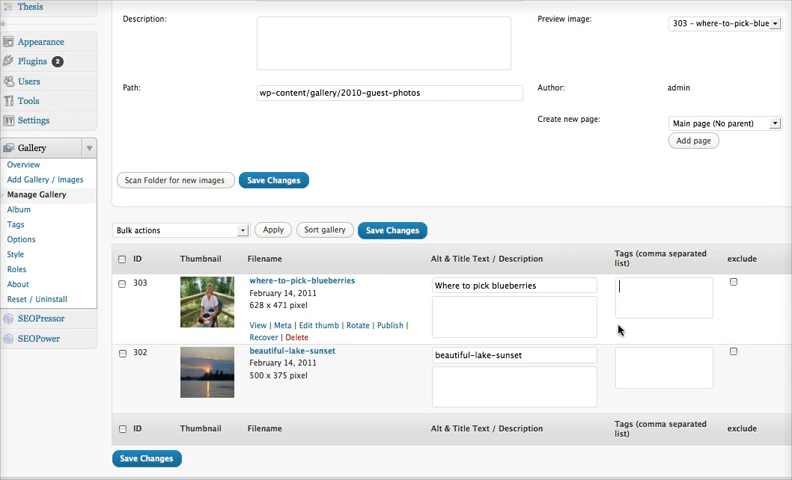
mouse_move(726, 304)
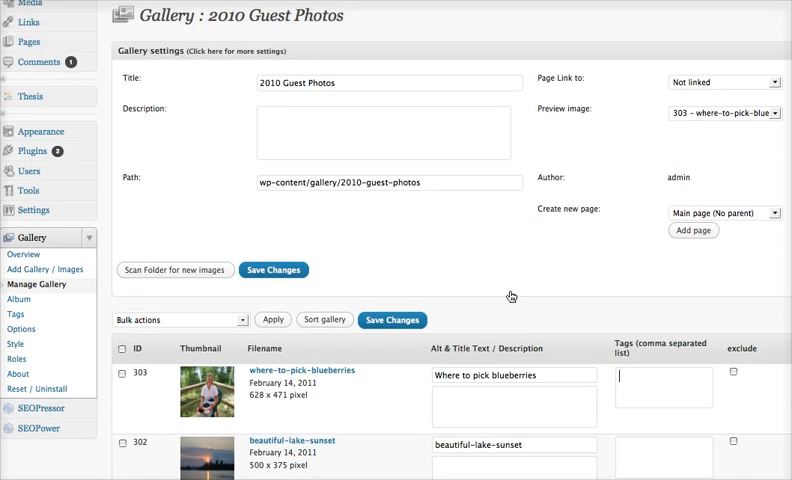
mouse_move(512, 296)
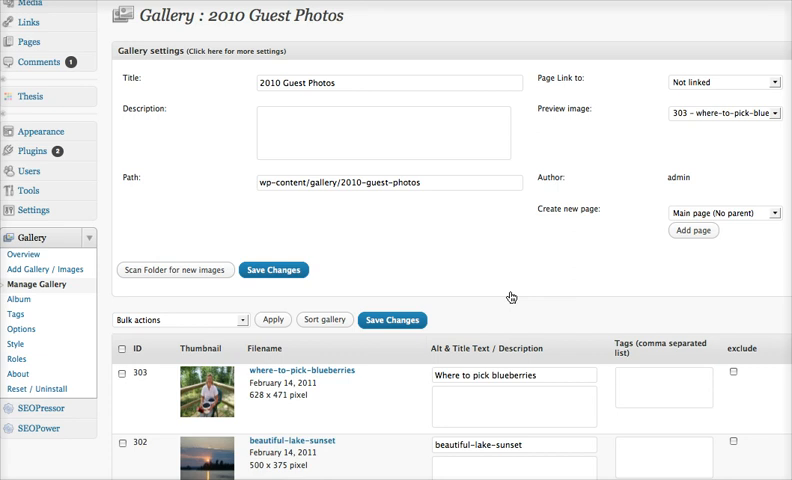
left_click(664, 388)
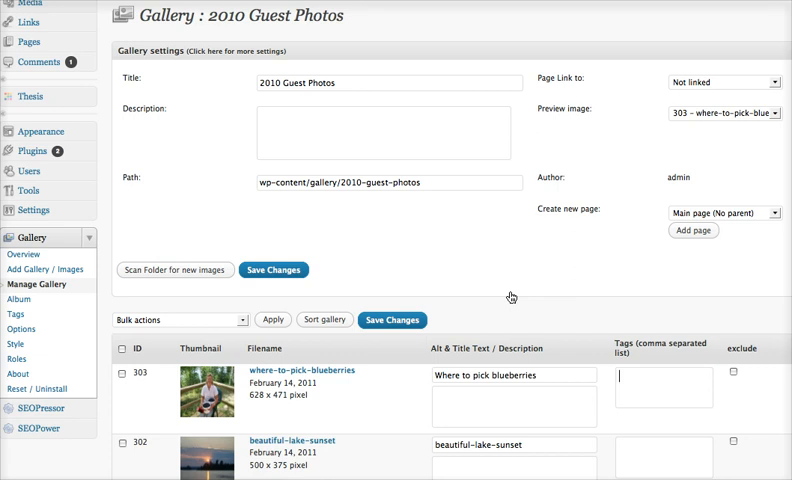